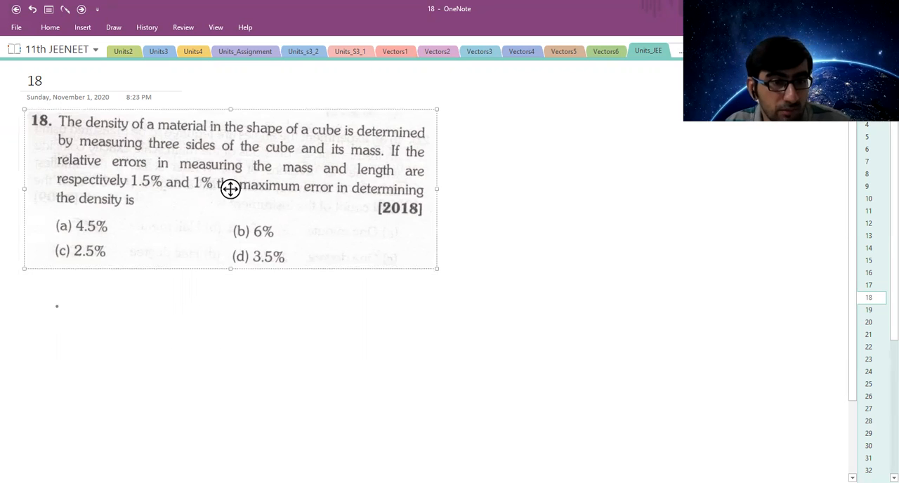
Step: Draw a small arrow beneath the cube-density question image on page 18
drag(26, 306, 58, 306)
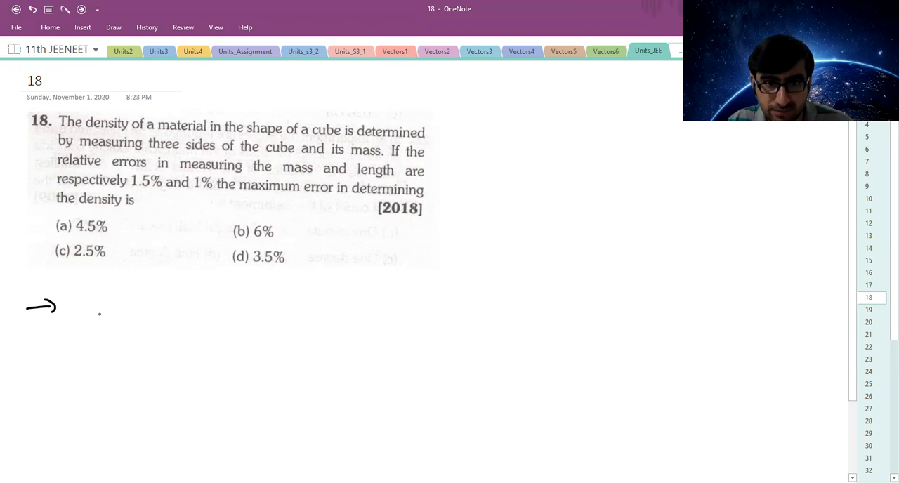
Step: Ink Δm/m×100 = 1.5%, Δl/l×100 = 1%, ρ = M/l³ and the error sum 1.5 + 3(1) = 4.5
drag(105, 312, 112, 302)
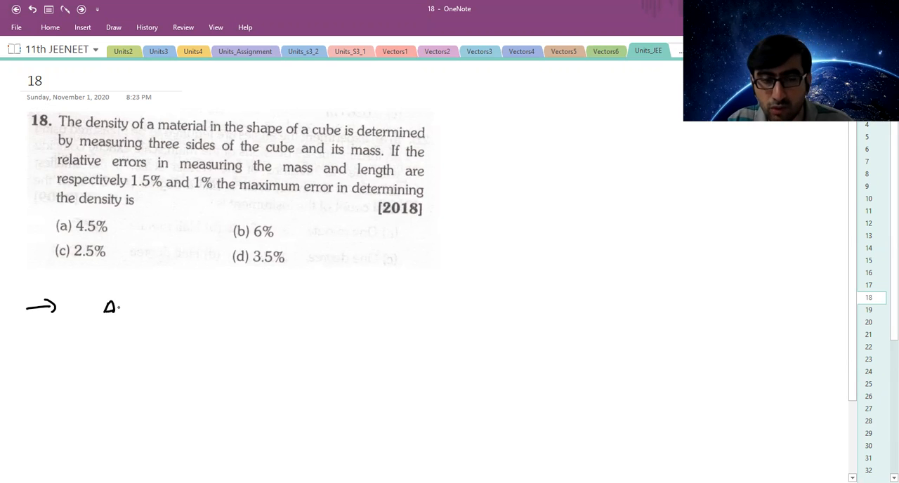
drag(105, 307, 127, 324)
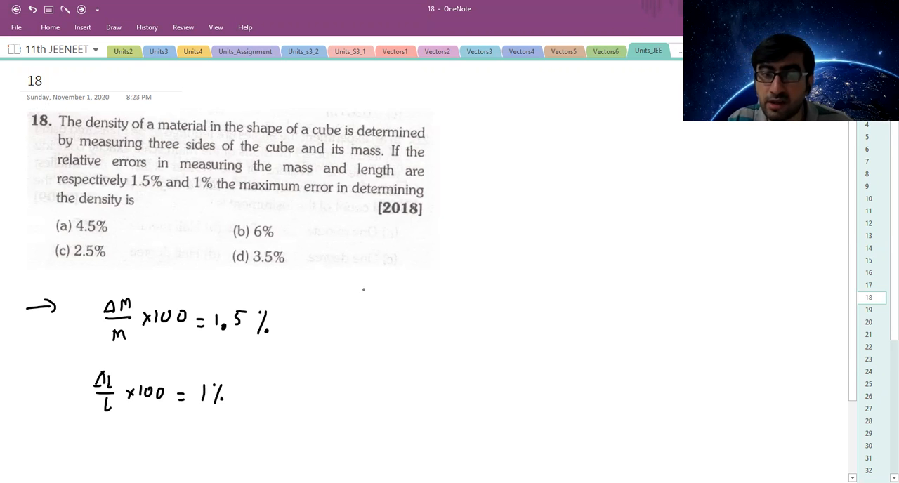
drag(492, 126, 493, 144)
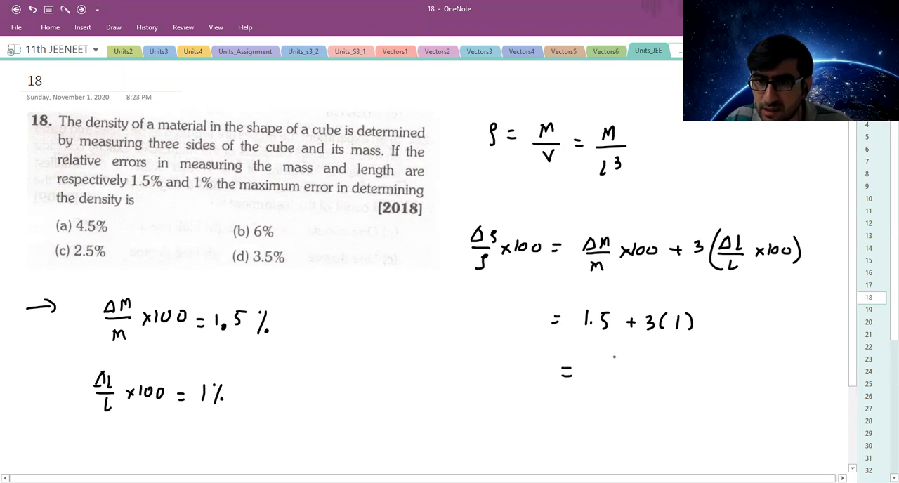
text(4.5)
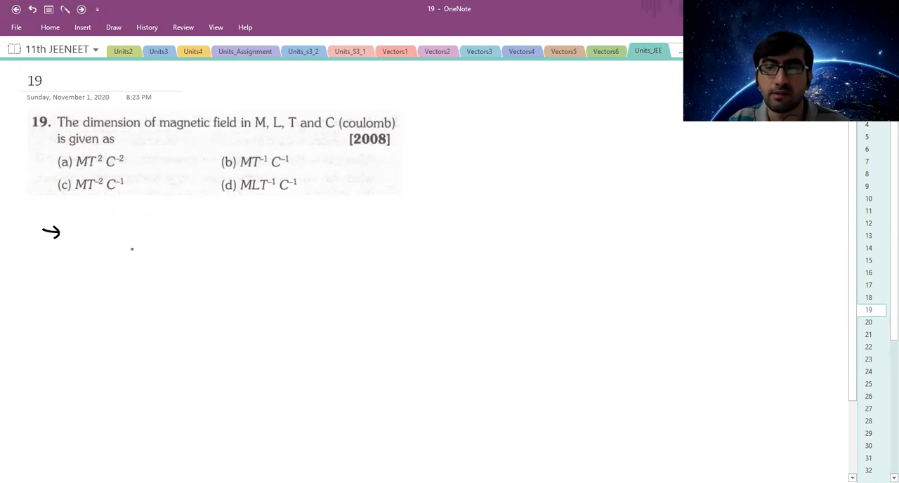
Step: Ink F_B = q(v×B), sketch the q, v, B directions, and write |F_B| = qvB
drag(141, 242, 148, 260)
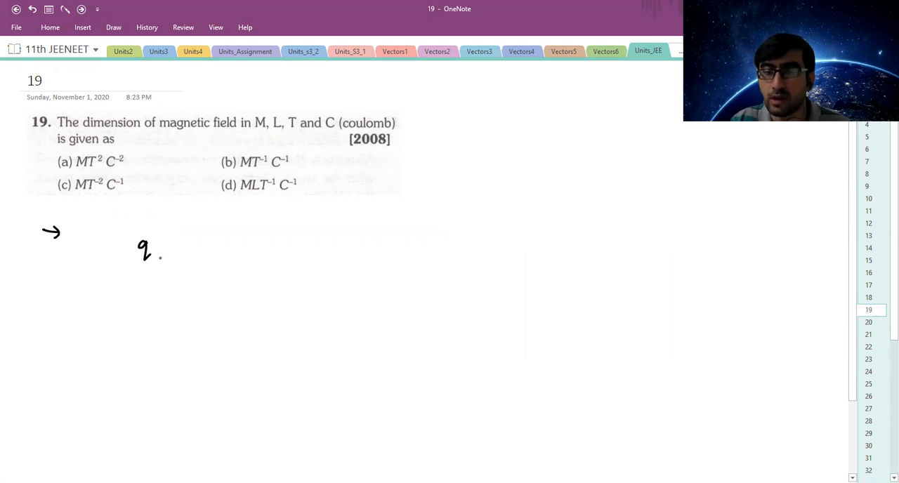
drag(125, 340, 143, 340)
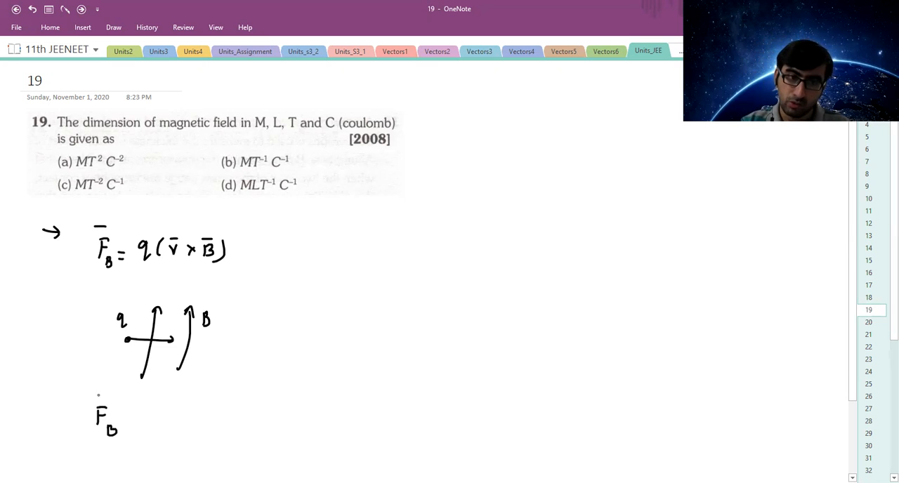
text(|F_B| = q v B)
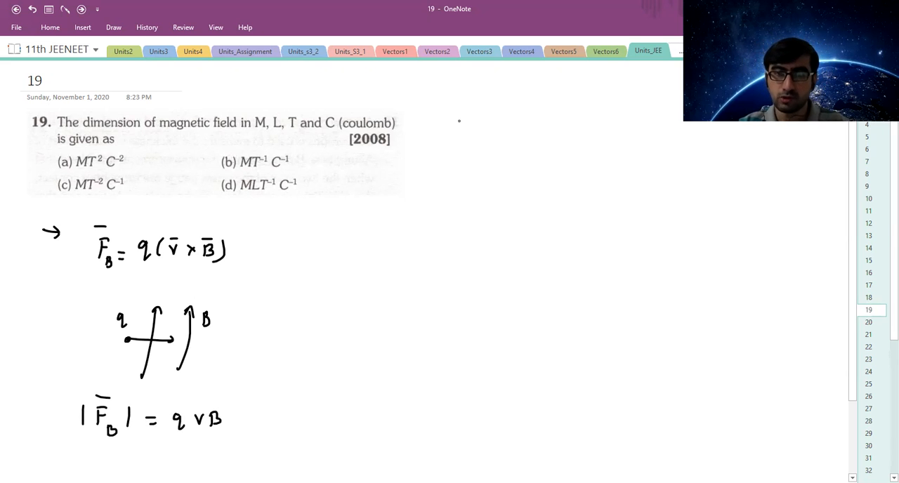
Step: Write F = qvB and [B] = [F]/[qv] with force's dimensions over [C][L T⁻¹]
text(F =)
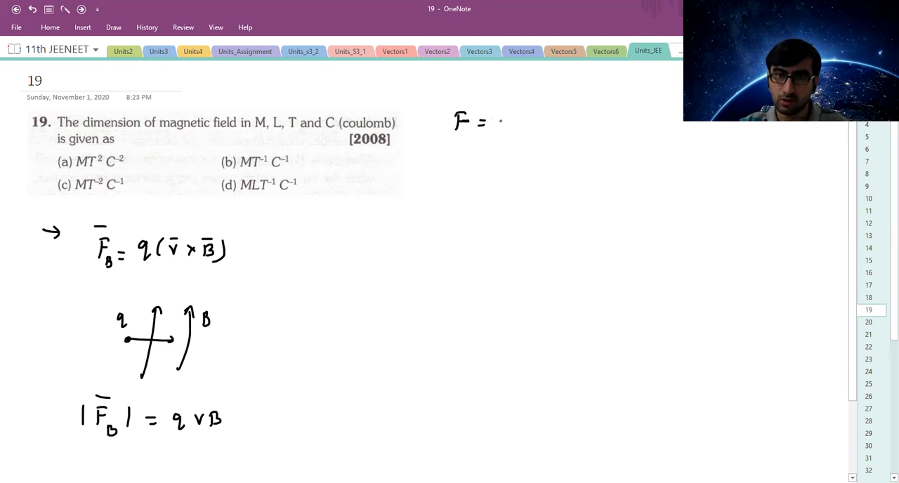
drag(495, 124, 545, 123)
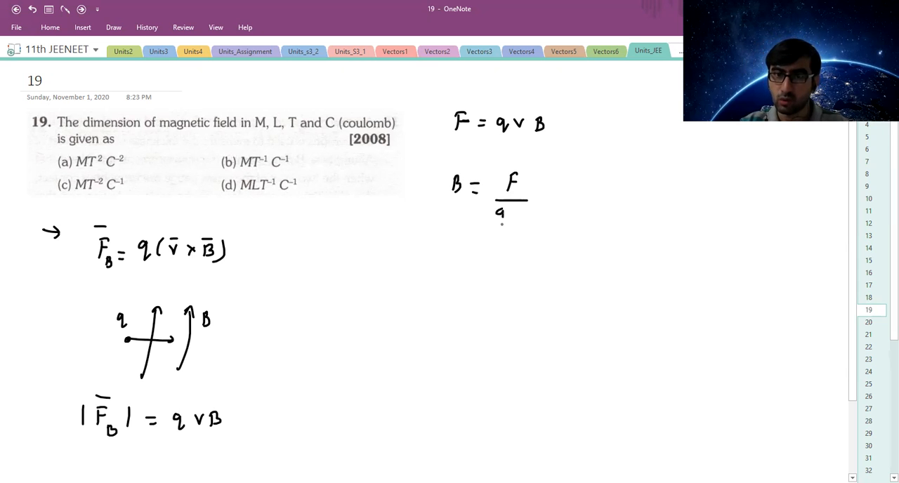
text(v)
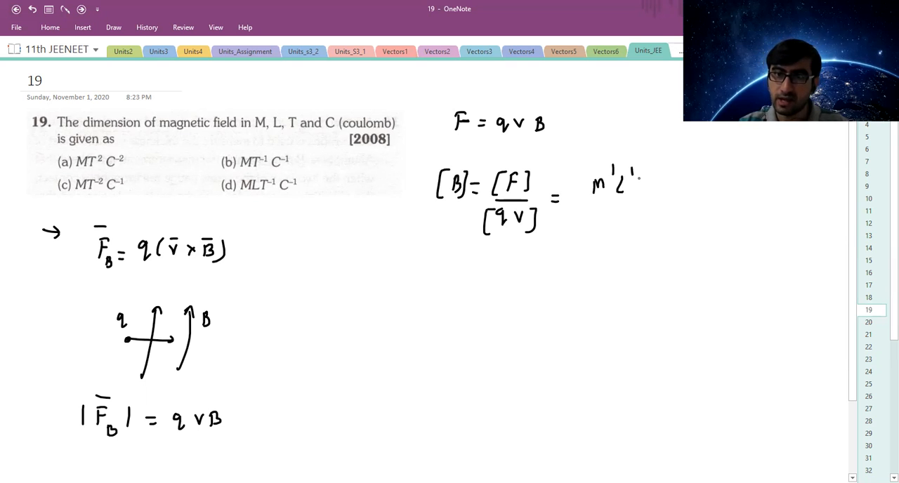
text(T)
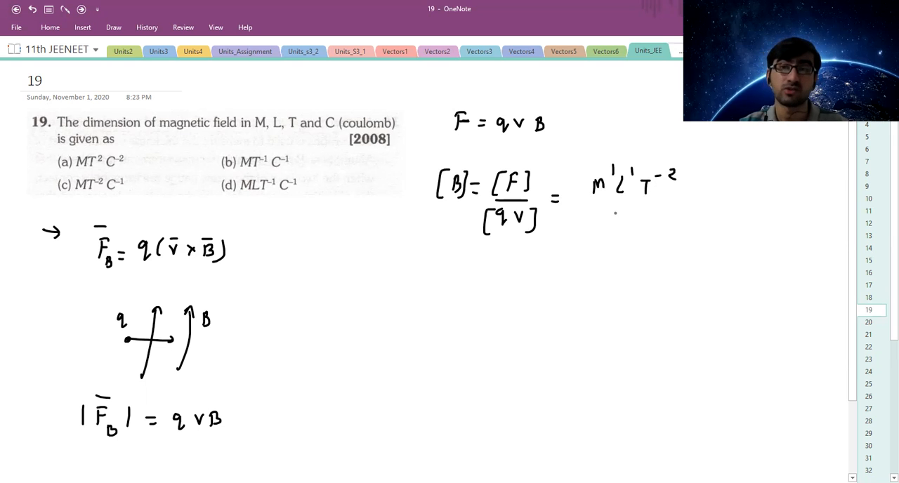
drag(593, 208, 661, 208)
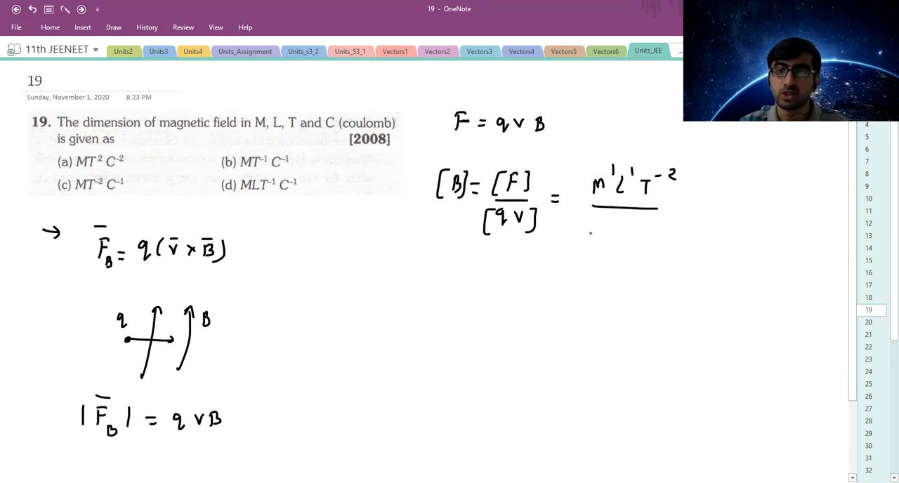
text([C1][L1T-1)
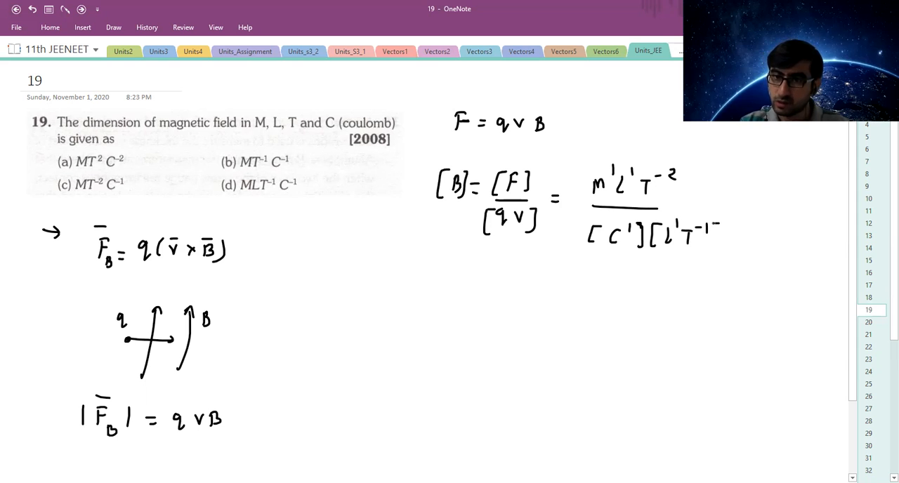
Step: Cancel the L terms to simplify [B] to M¹T⁻¹C⁻¹
drag(618, 176, 677, 241)
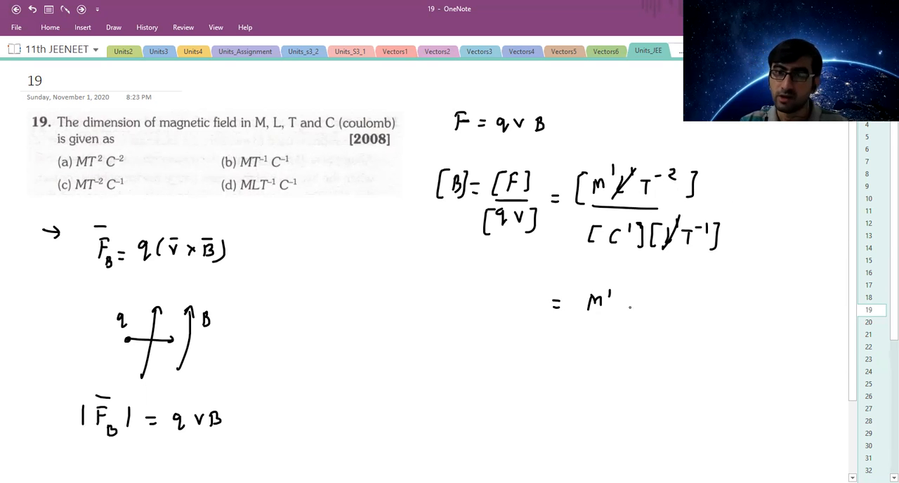
text(T^-1 C^-1])
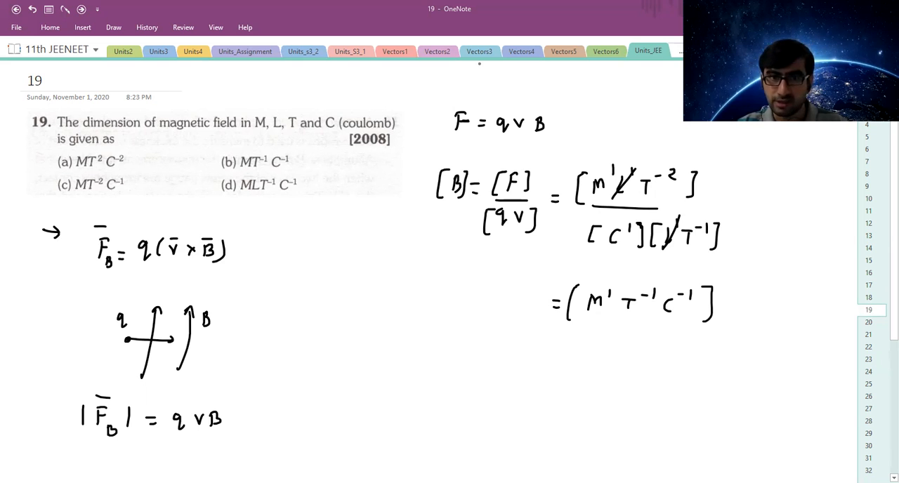
drag(211, 166, 222, 159)
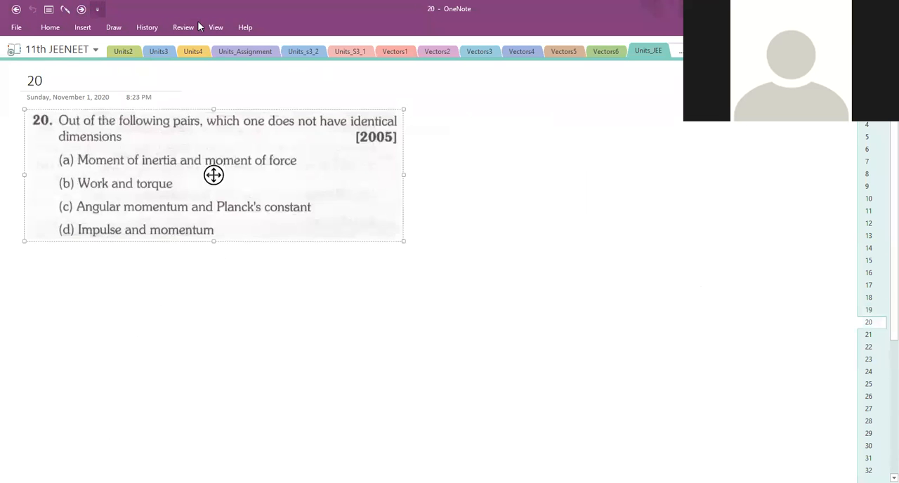
Step: Draw an arrow beneath the question 20 image to start its solution
drag(30, 270, 51, 268)
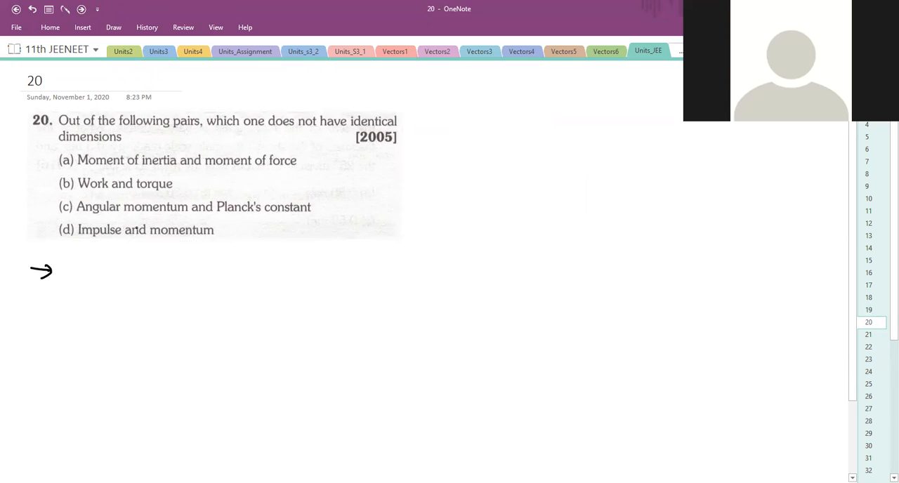
click(90, 270)
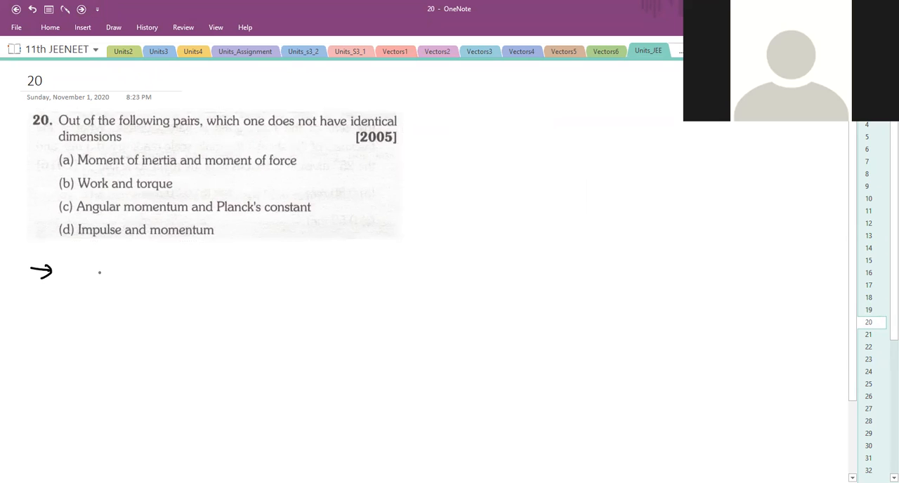
Step: Ink I = mr² as kg m² and τ = Fr as kg m²/s², then tick option (a)
text(I=)
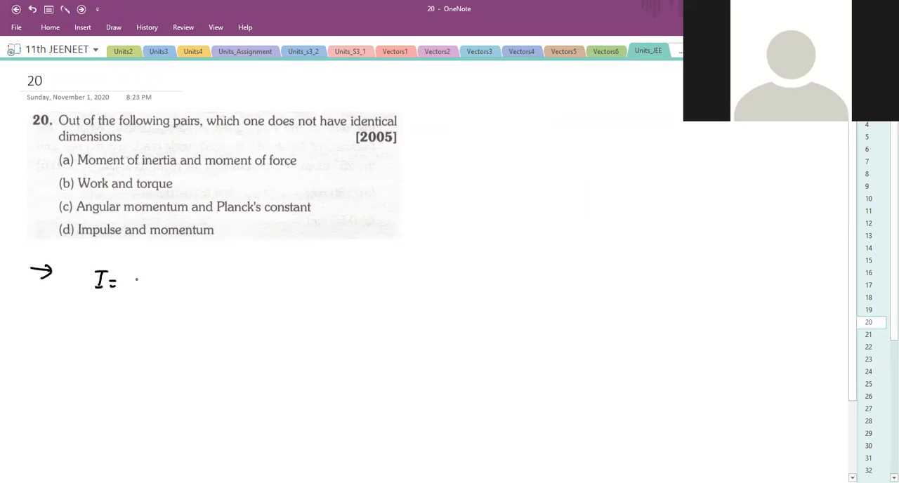
drag(127, 280, 171, 279)
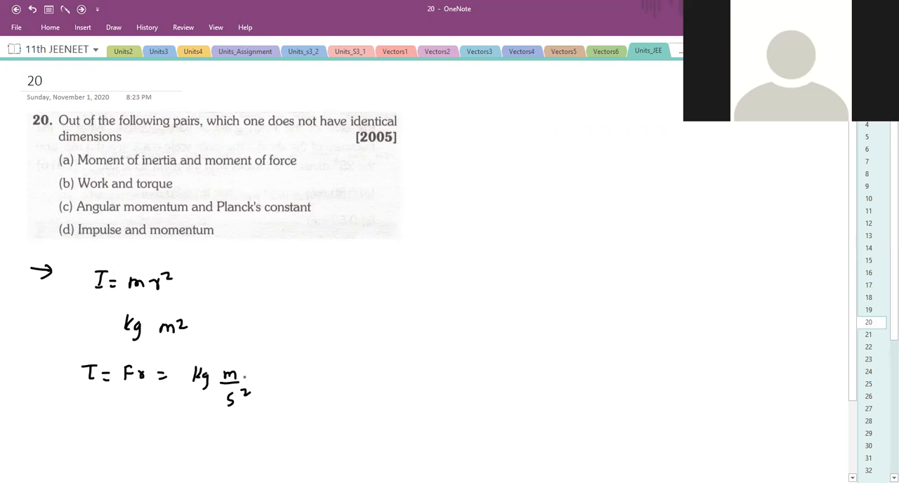
text(m)
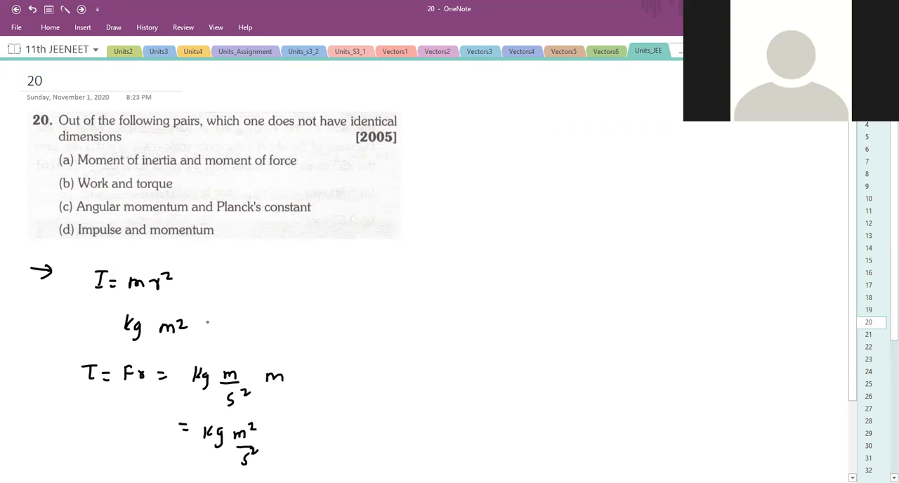
drag(49, 166, 67, 156)
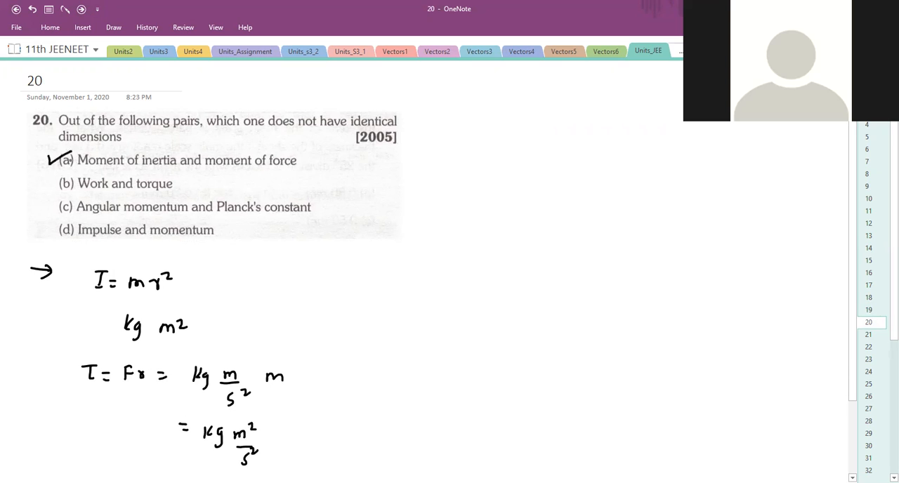
mouse_move(245, 214)
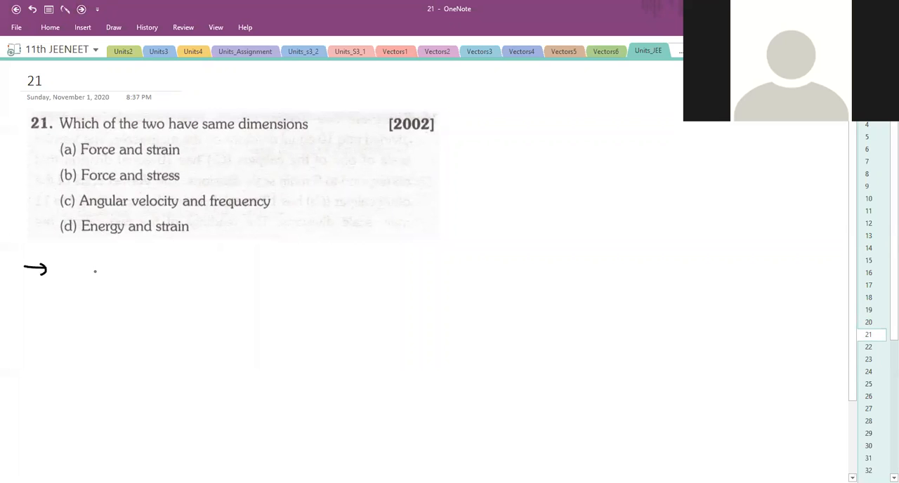
Step: Write [F] = M¹L¹T⁻² and show strain is dimensionless
drag(96, 267, 93, 279)
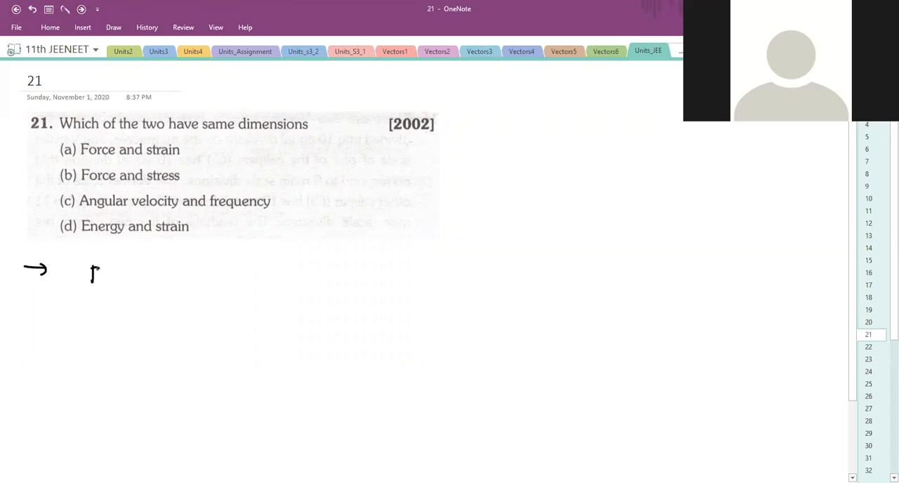
drag(87, 274, 169, 281)
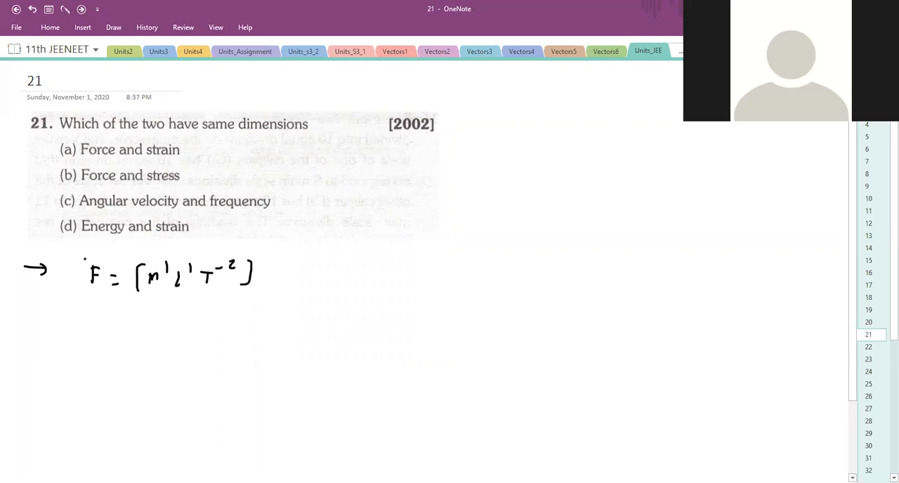
drag(73, 264, 115, 285)
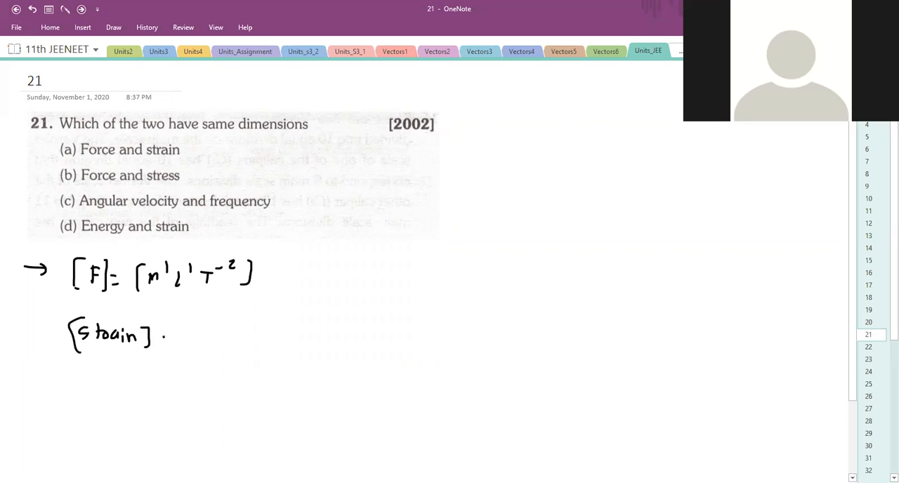
drag(161, 336, 239, 336)
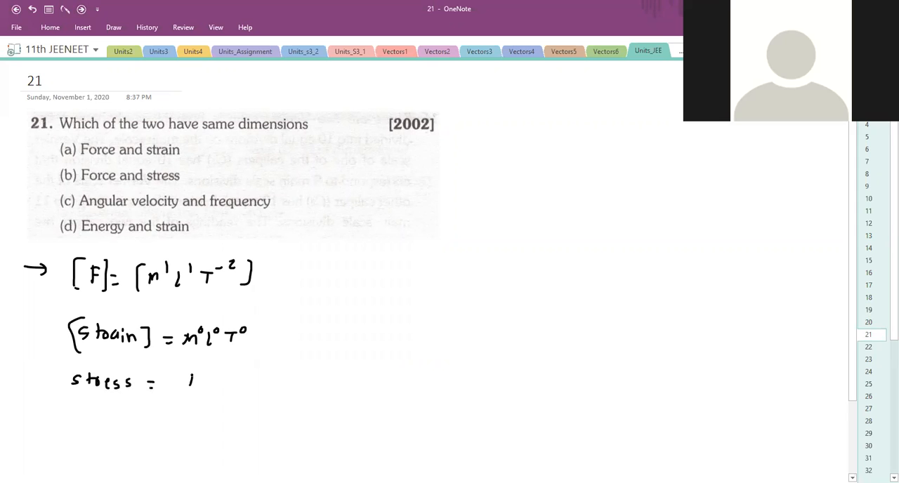
Step: Write stress = F/A, ω = rad/s and n = 1/T, then tick option (c)
text(F/A)
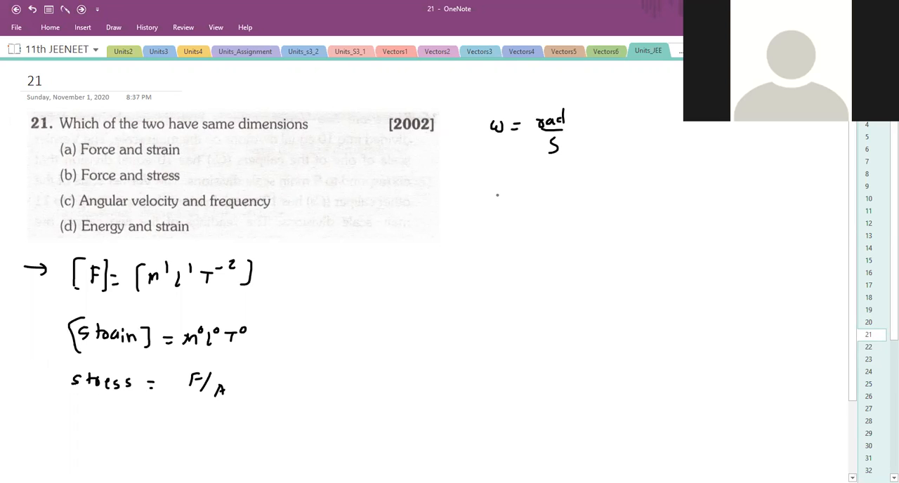
text(n-)
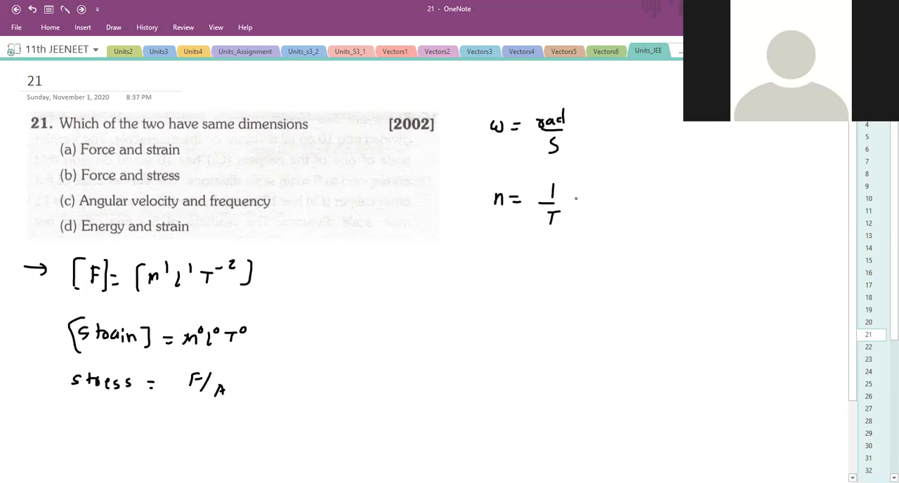
drag(49, 204, 64, 198)
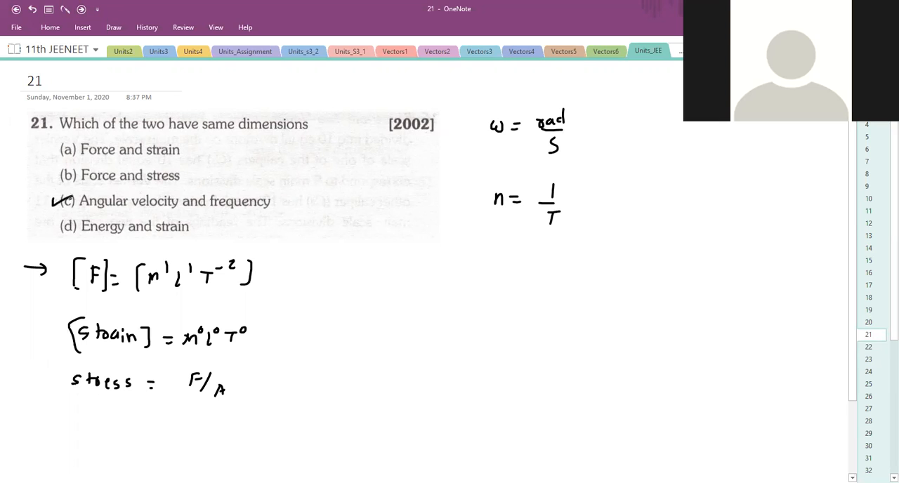
mouse_move(208, 22)
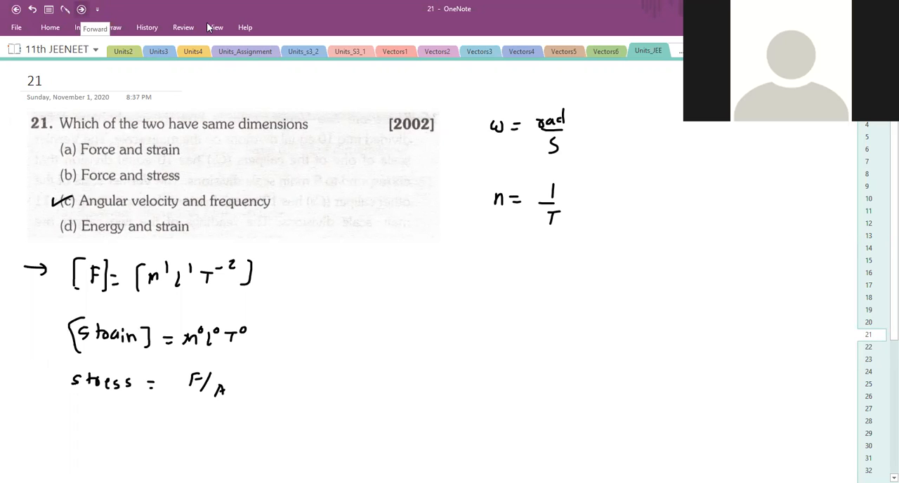
Step: On page 22, ink torque T = Fr as kg m²/s², W = F·x, and momentum p = mv
click(870, 347)
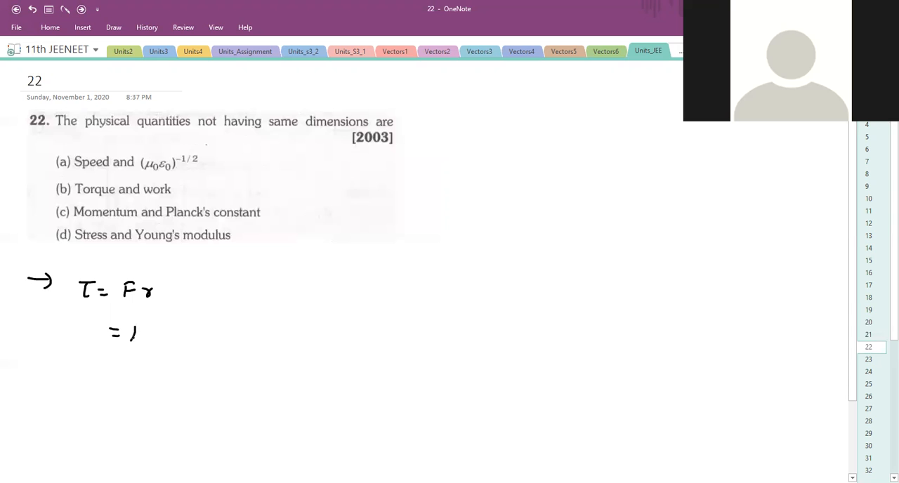
drag(120, 334, 182, 335)
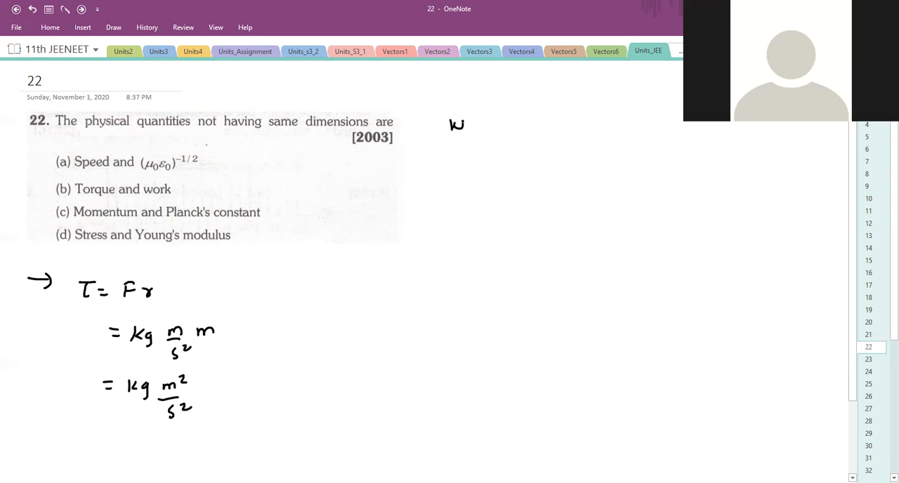
drag(478, 123, 523, 123)
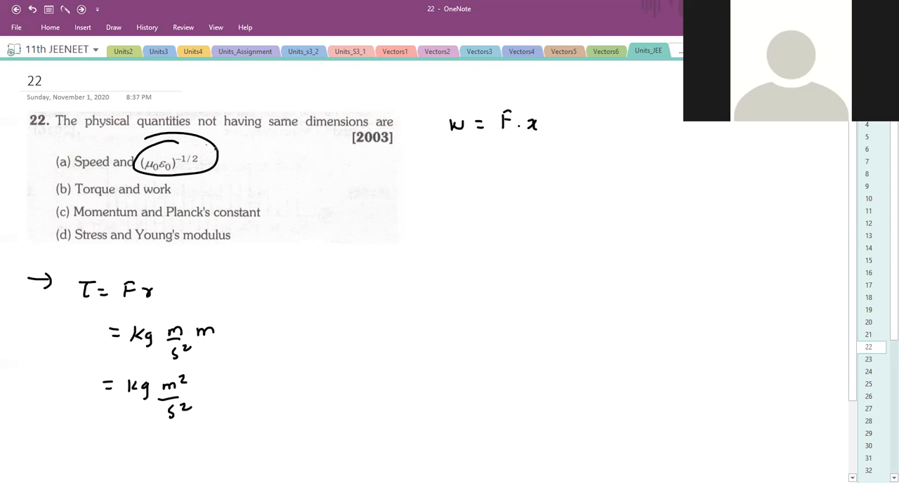
drag(211, 159, 232, 152)
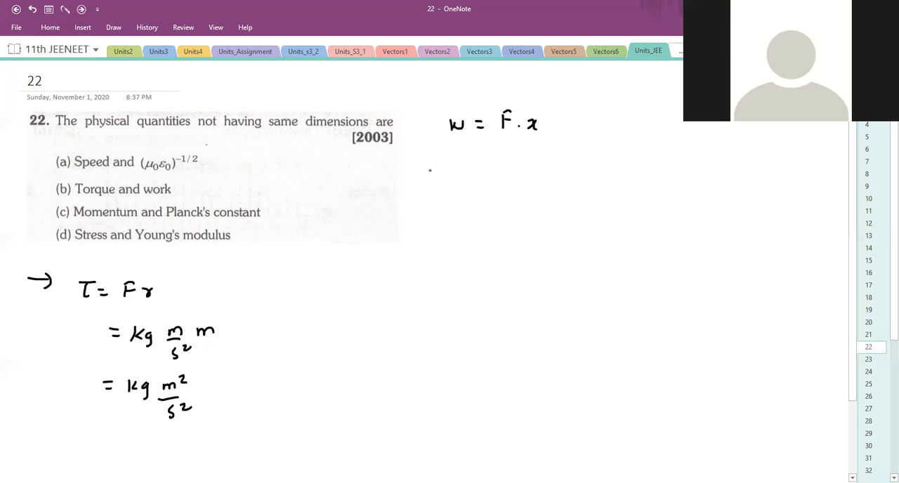
drag(429, 169, 456, 174)
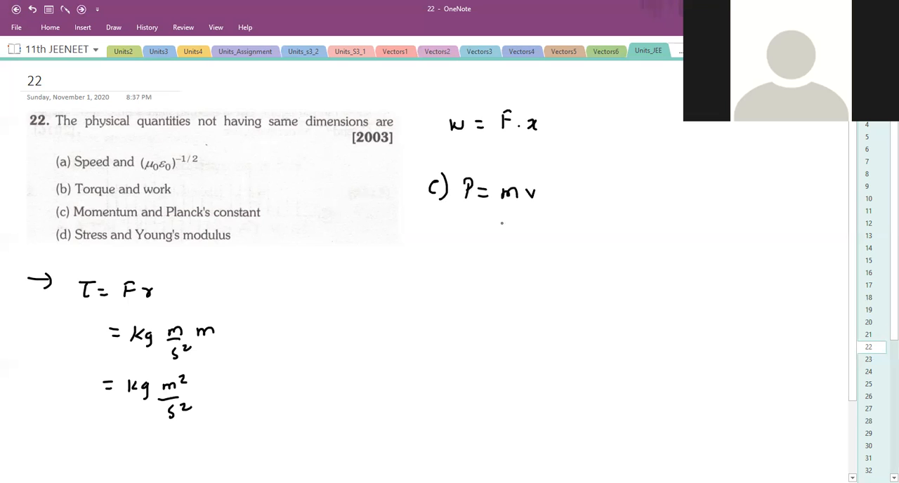
Step: Write p = mv in kg m/s and h = E/ν in kg m²/s² per 1/s, then tick option (c)
drag(485, 232, 531, 238)
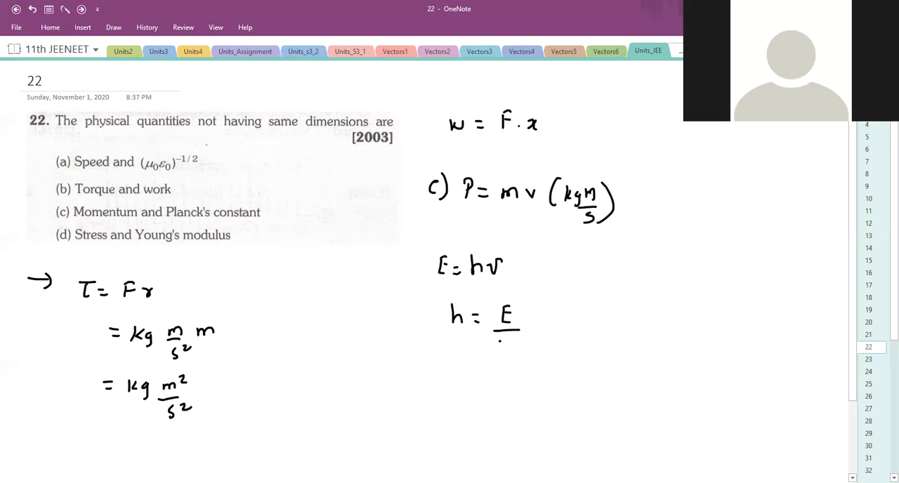
drag(499, 340, 513, 344)
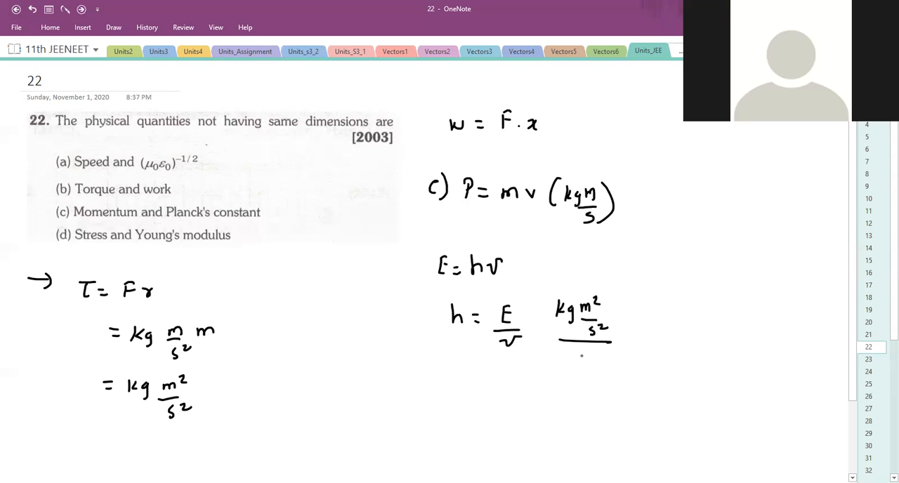
text(1/s)
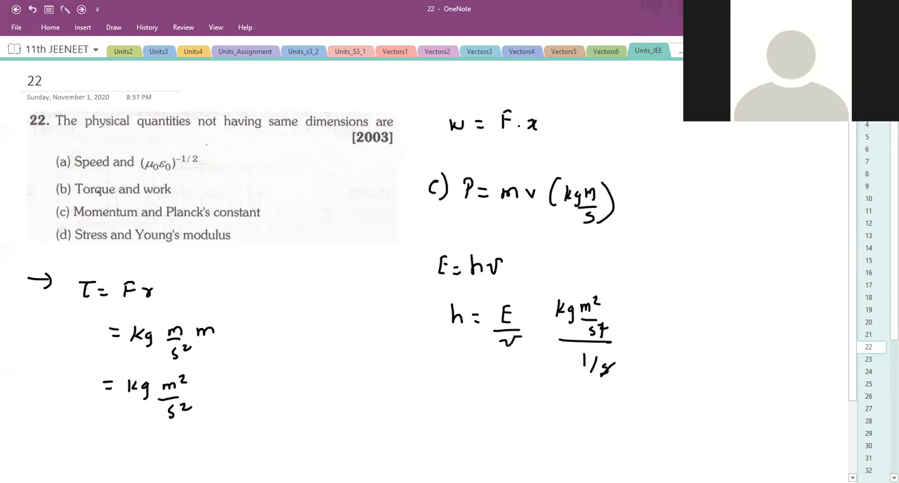
drag(48, 209, 58, 213)
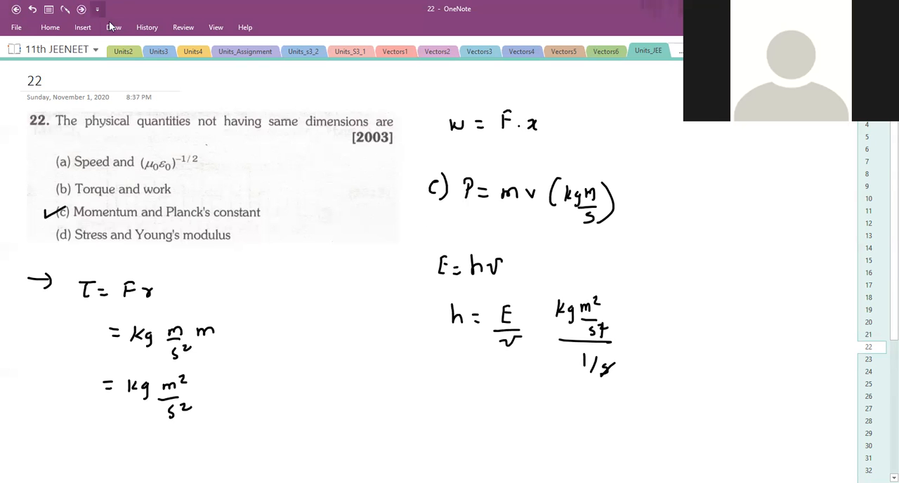
click(868, 360)
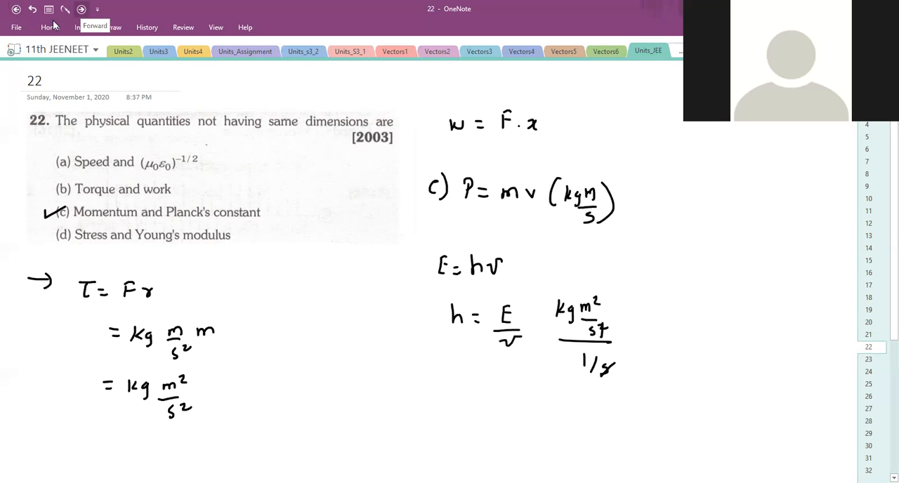
Step: On page 23, ink 1/(μ₀ε₀)^½ = L¹T⁻¹ and circle the one-half exponent
click(869, 360)
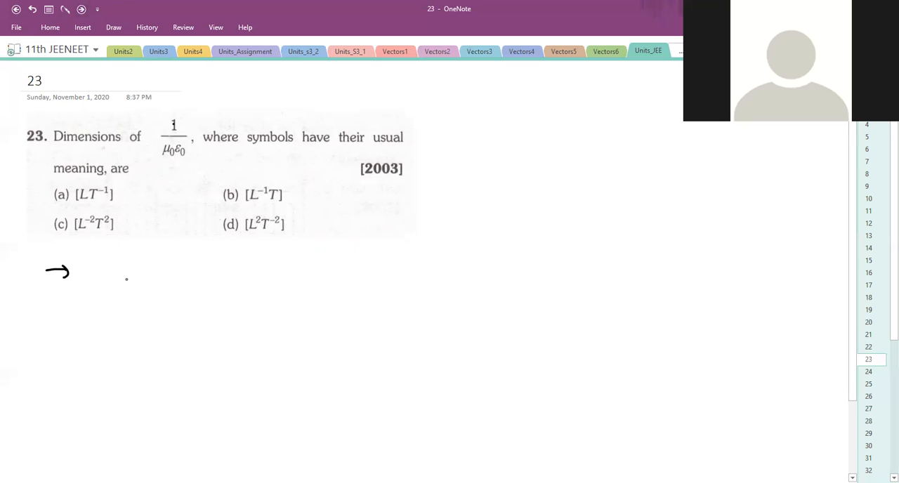
drag(126, 274, 129, 319)
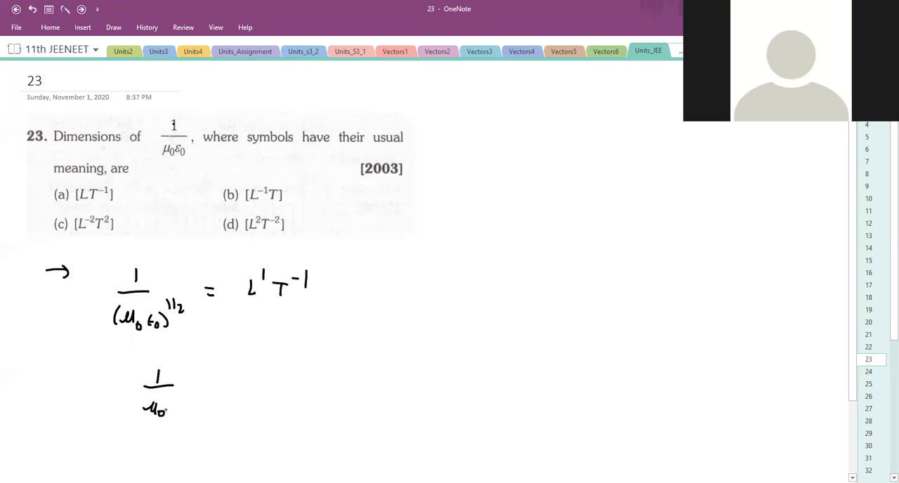
drag(162, 295, 190, 323)
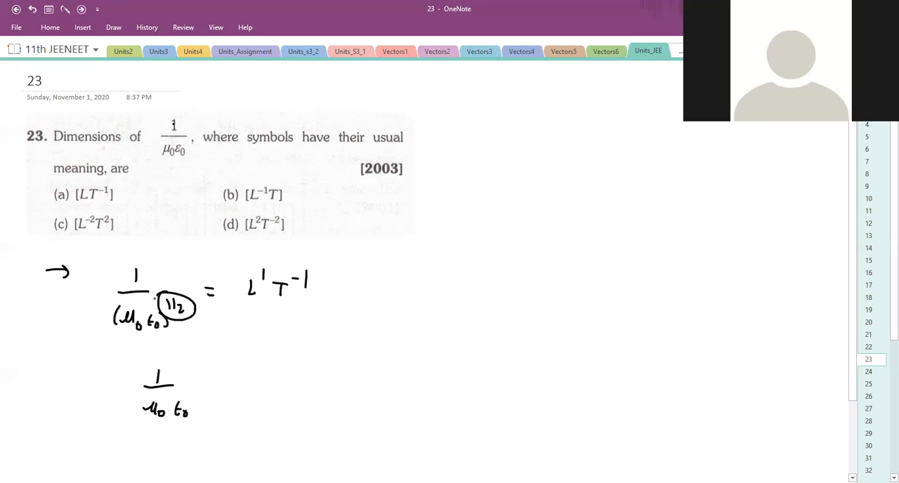